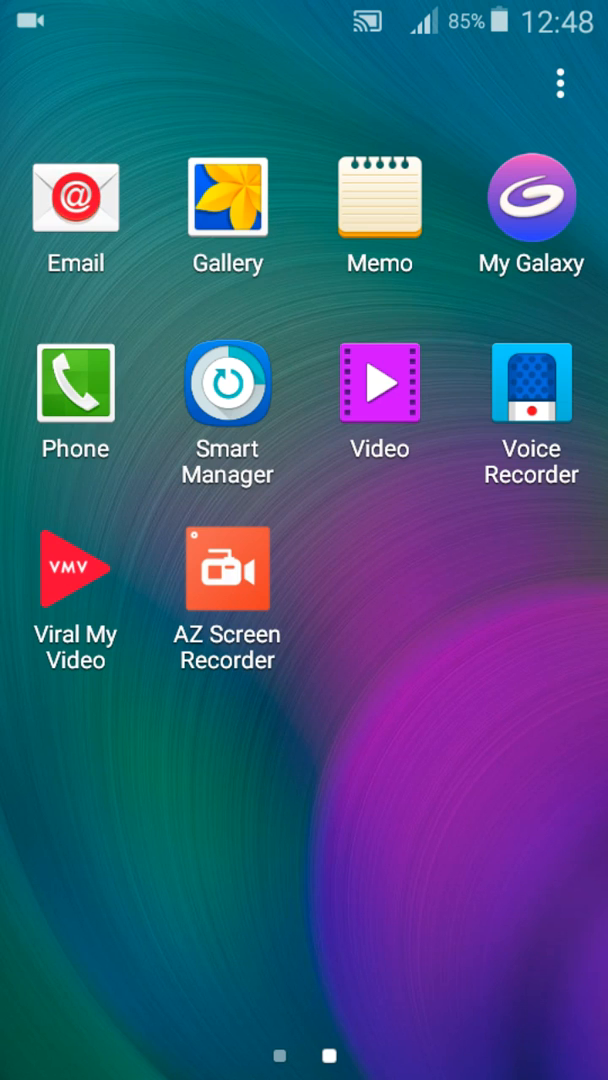
Swipe left twice through the home screen pages to reach Settings
scroll(left, 3)
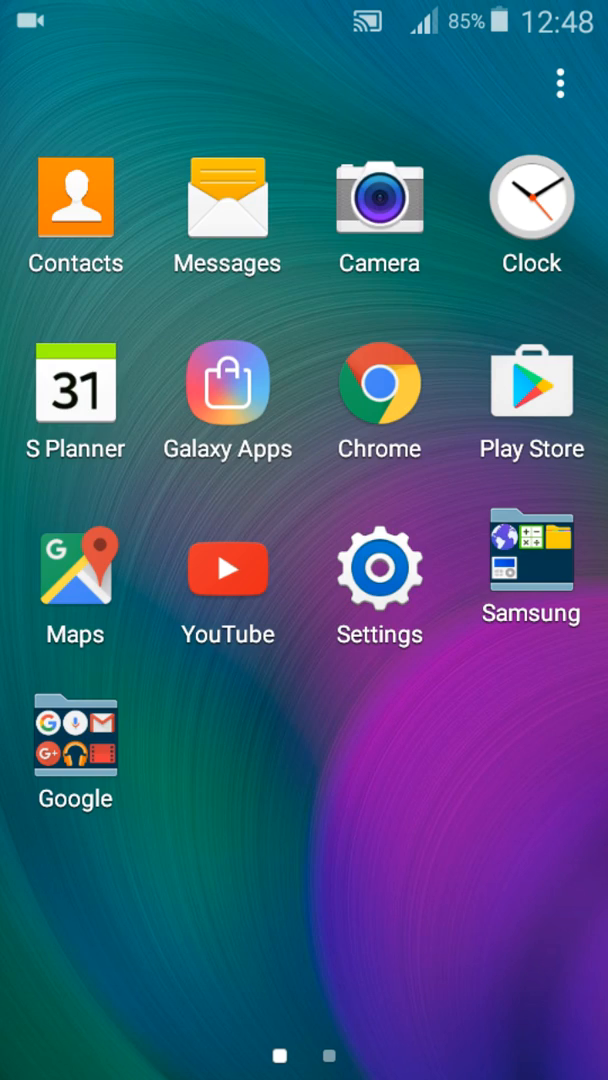
scroll(left, 3)
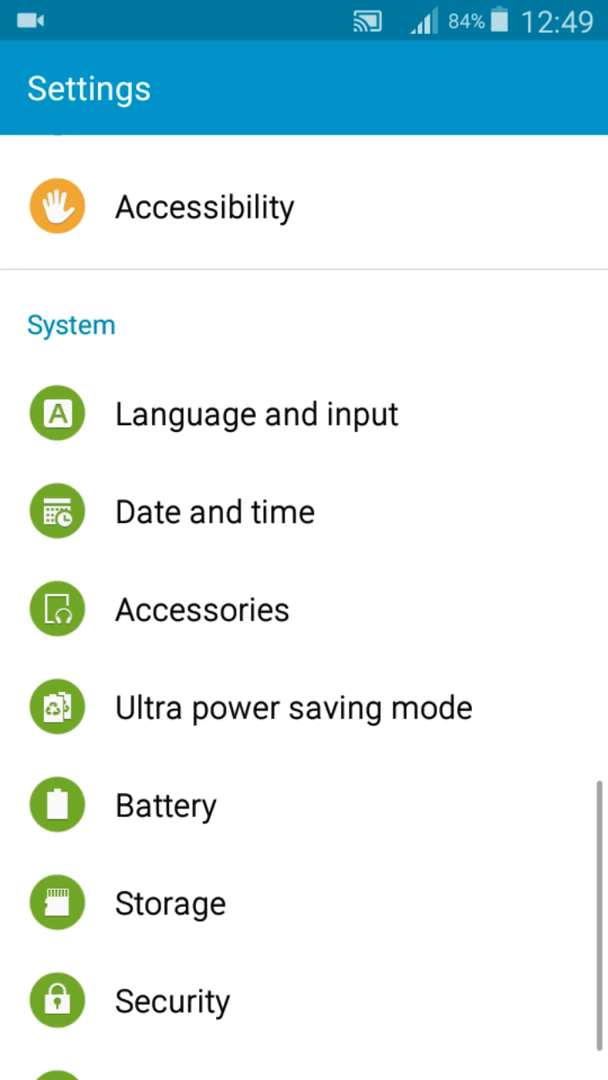
Open Application manager and show the ALL tab of installed apps
scroll(down, 3)
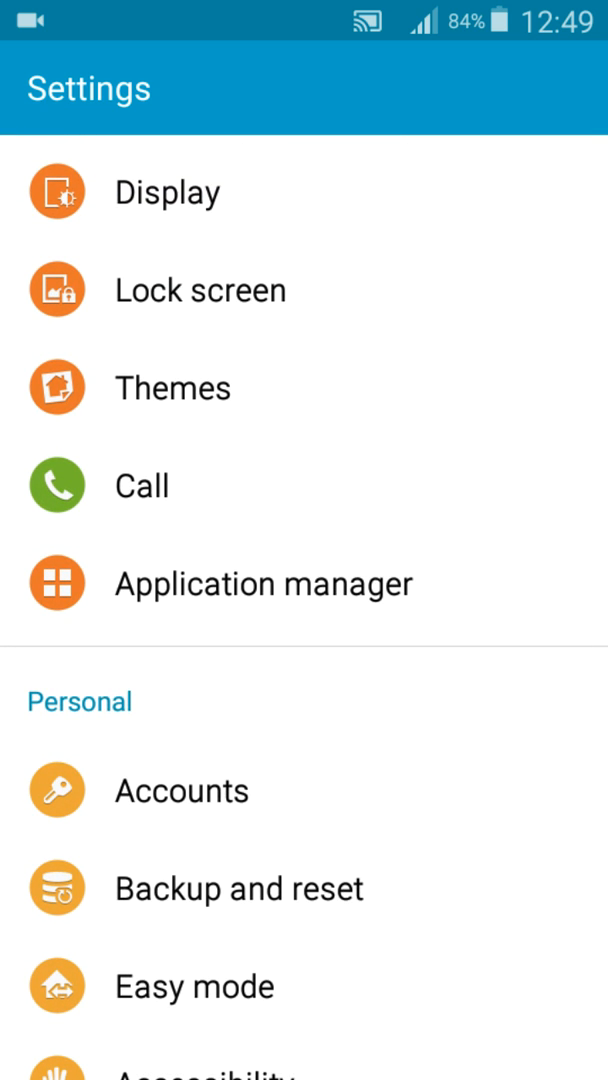
click(263, 583)
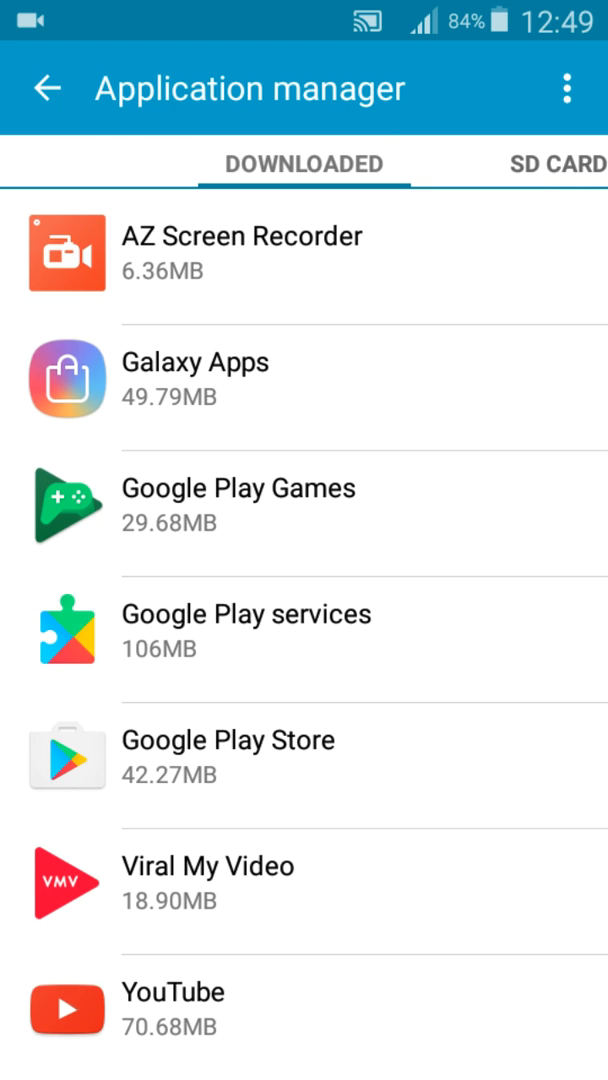
click(540, 164)
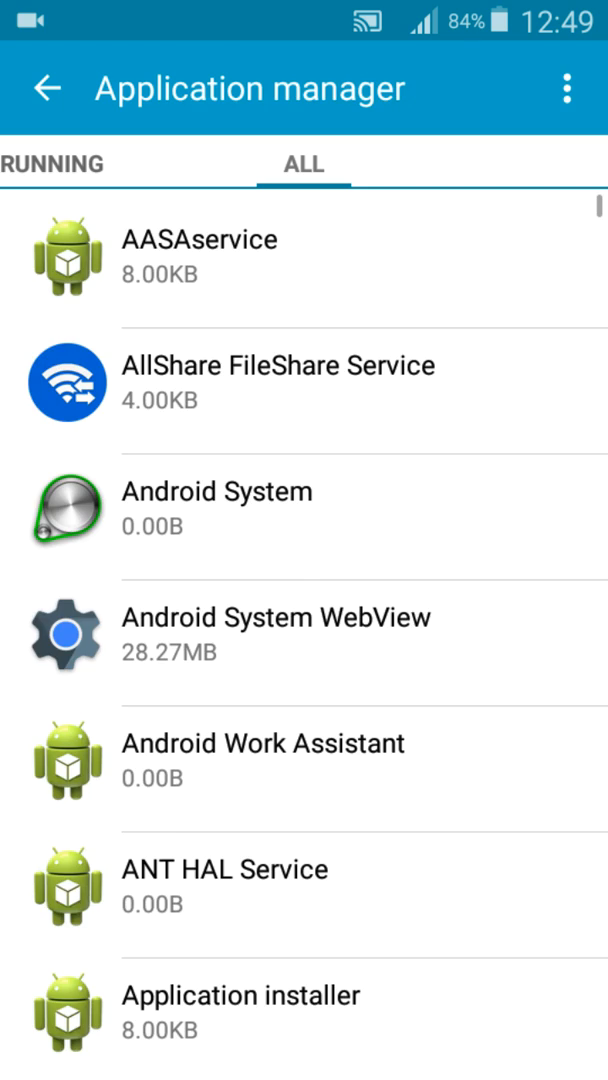
Scroll down the full app list and open Drive's App info
scroll(down, 3)
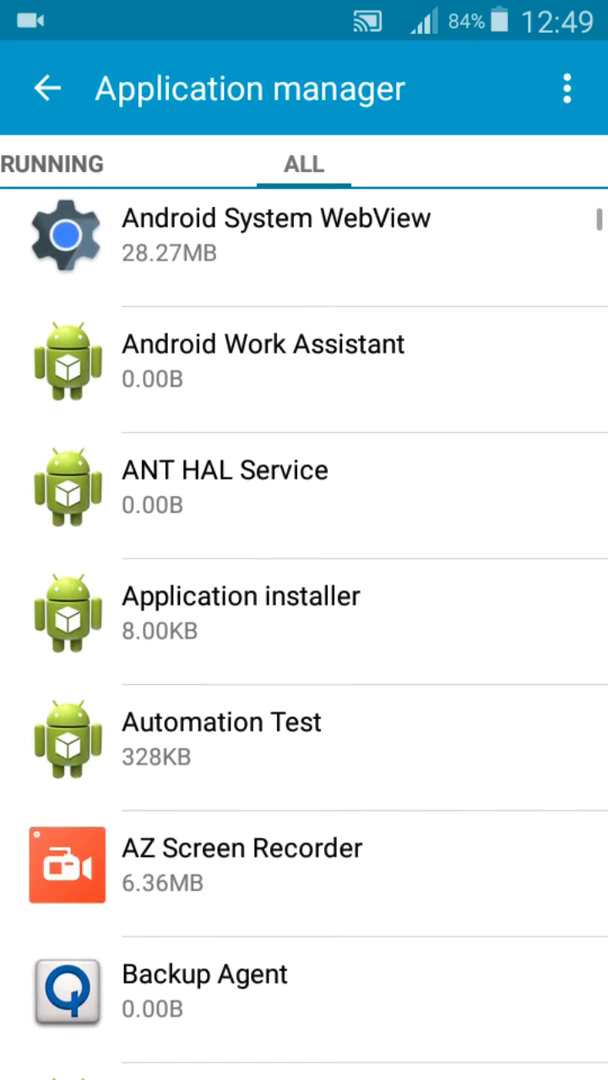
scroll(down, 3)
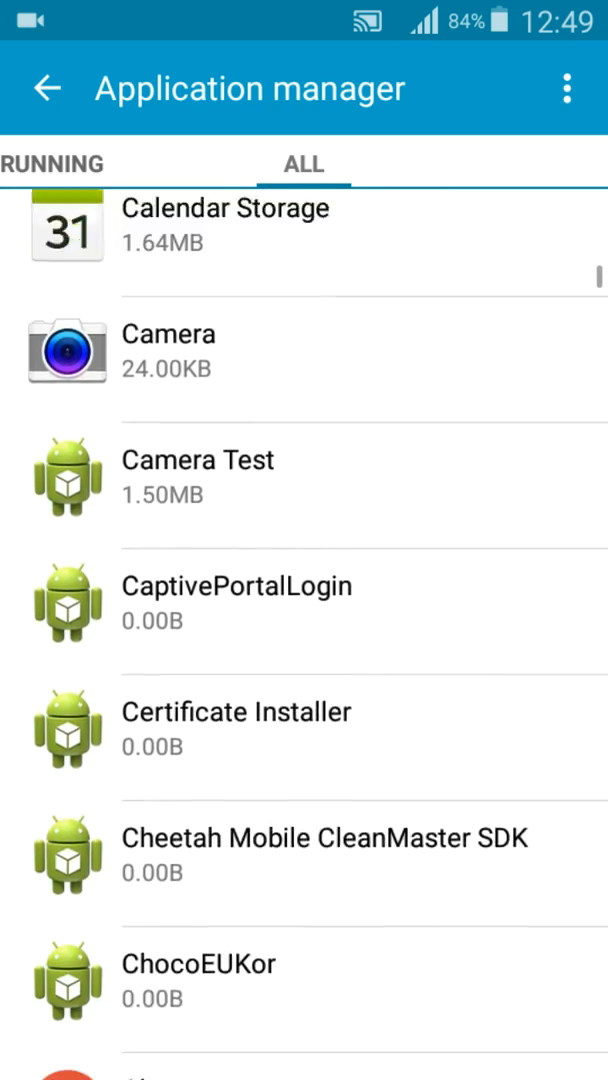
scroll(down, 3)
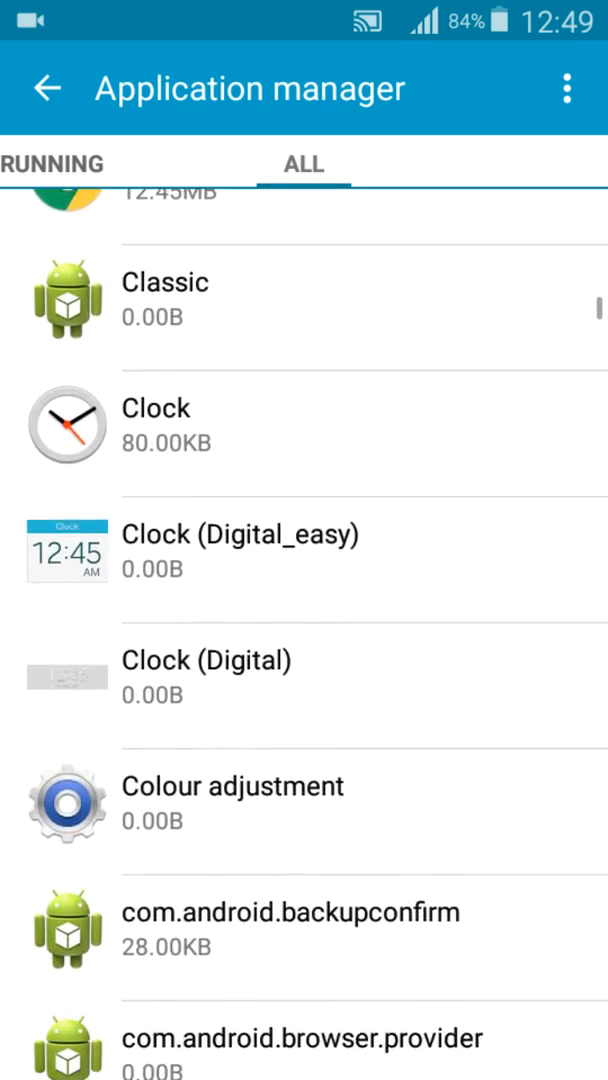
scroll(down, 3)
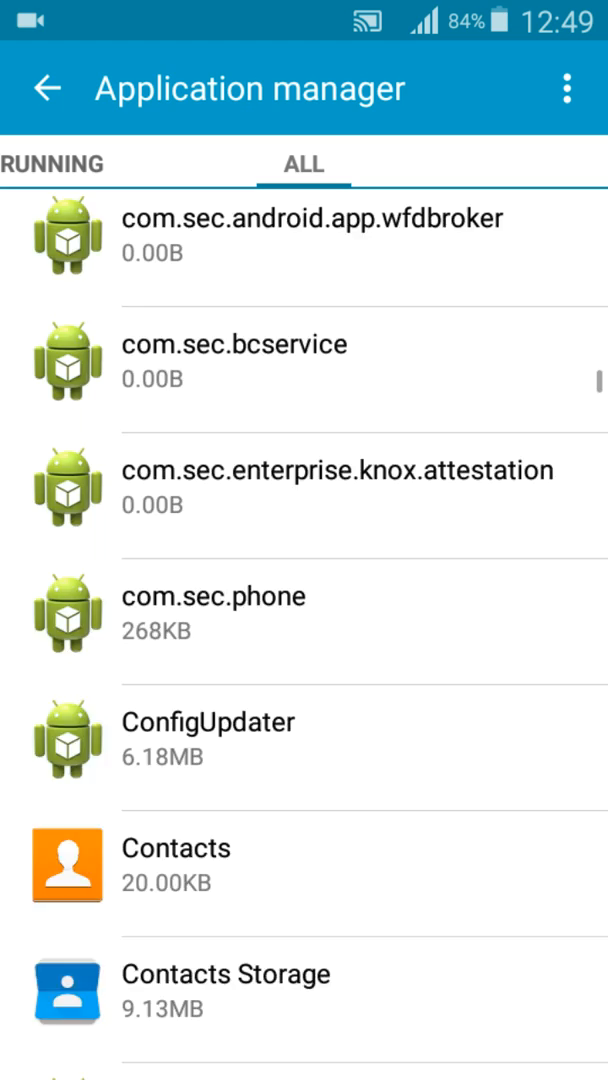
scroll(down, 3)
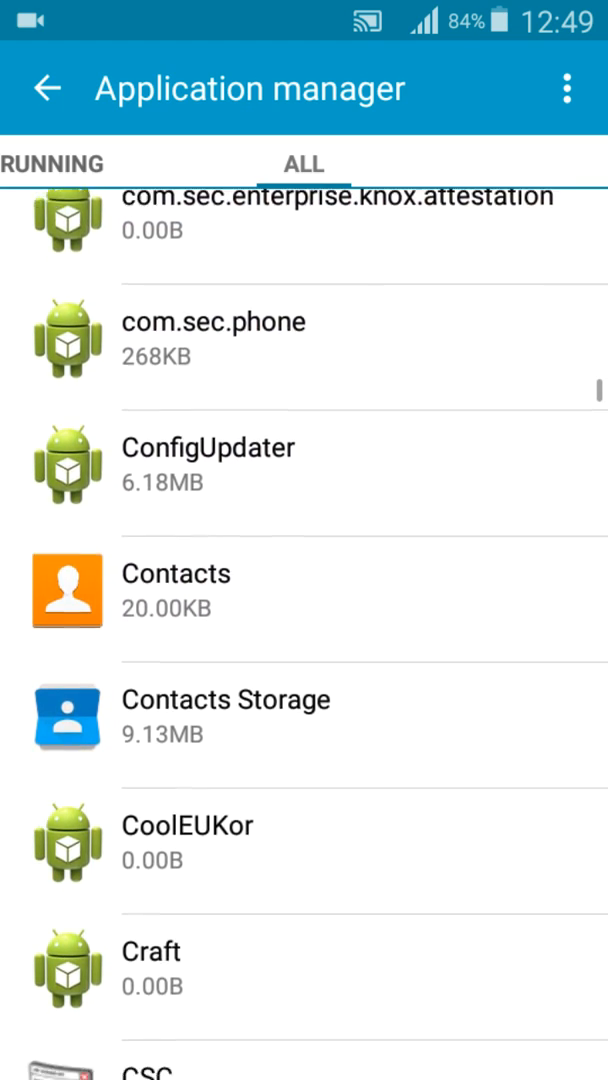
scroll(down, 3)
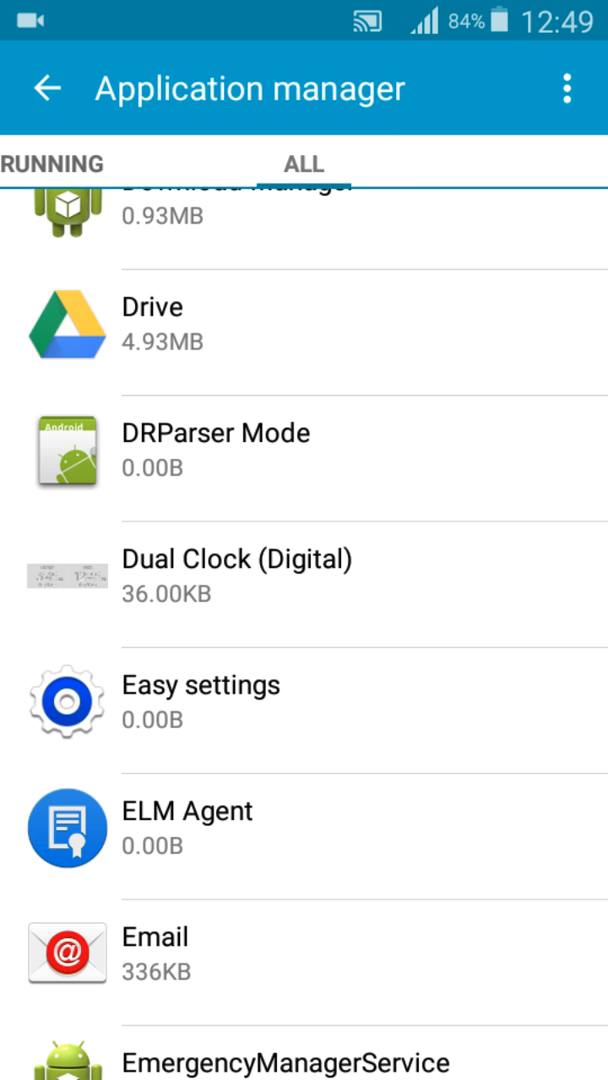
click(150, 330)
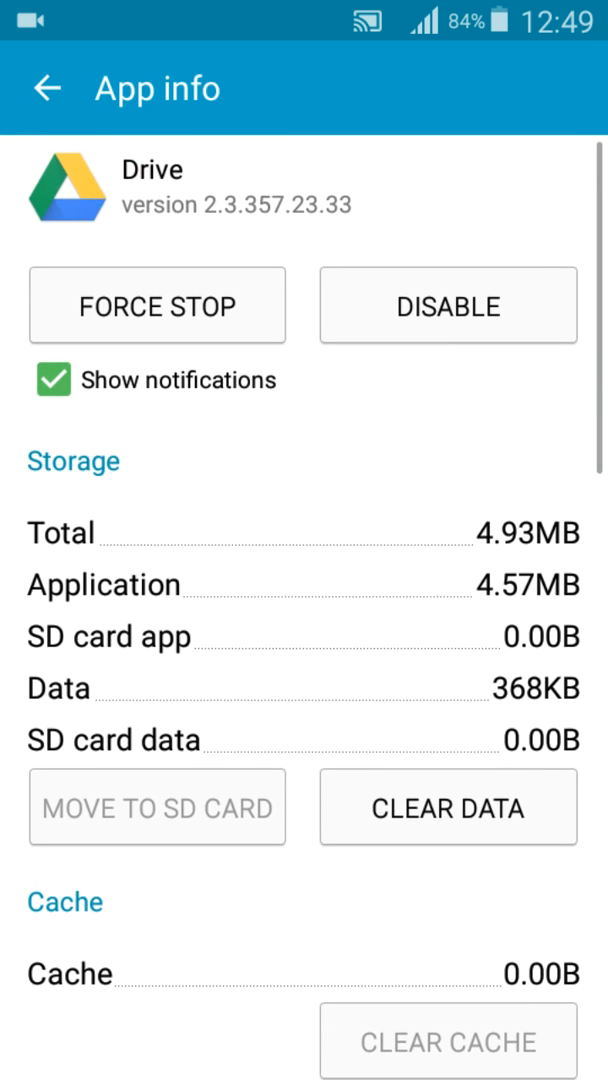
Clear Drive's app data, confirm with OK, and return to the app list
click(447, 808)
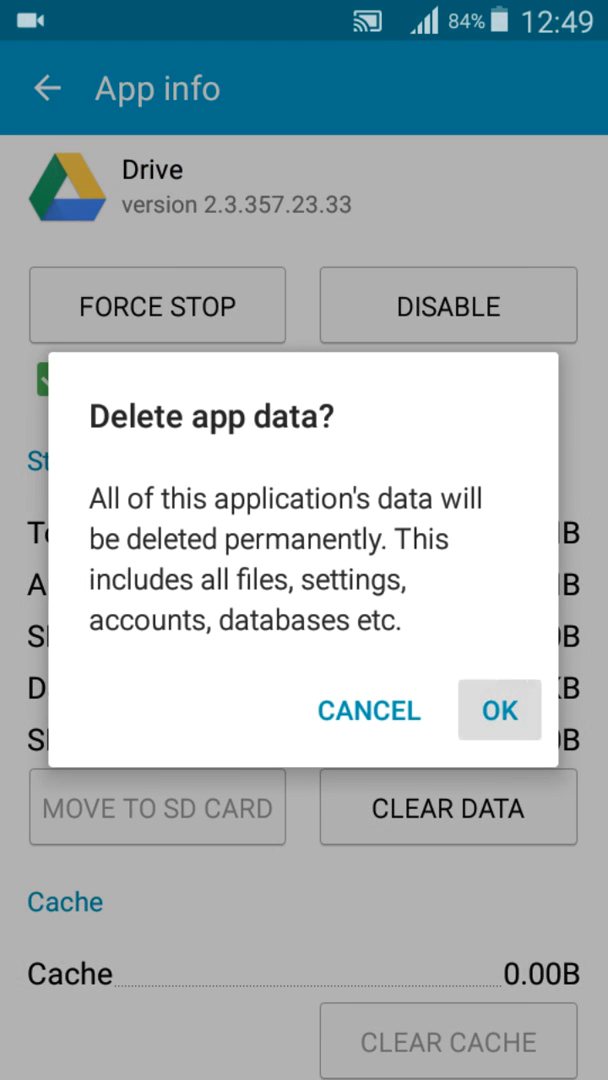
click(368, 710)
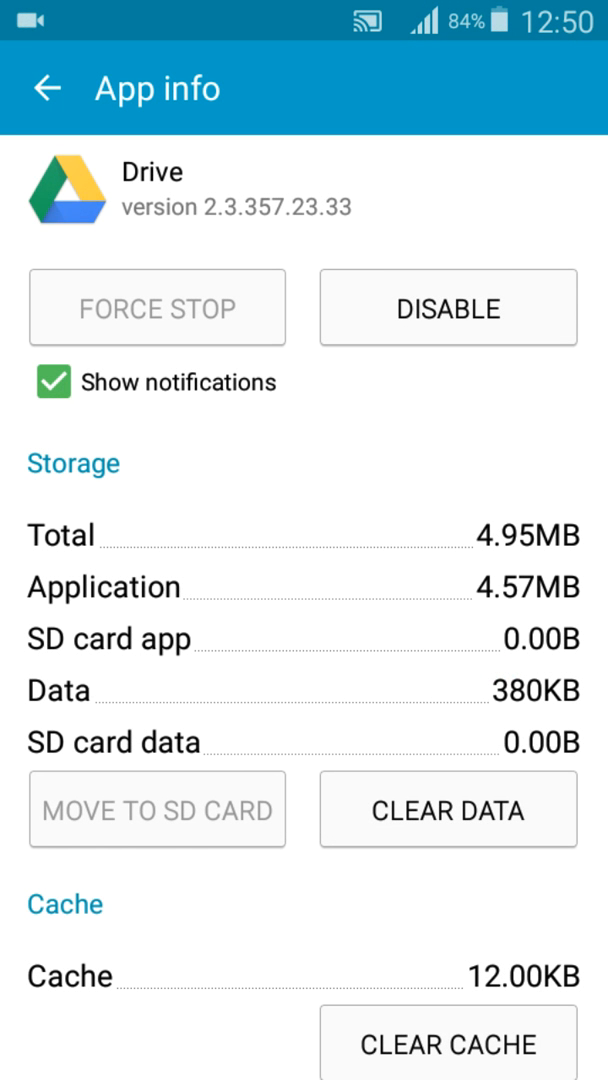
click(448, 308)
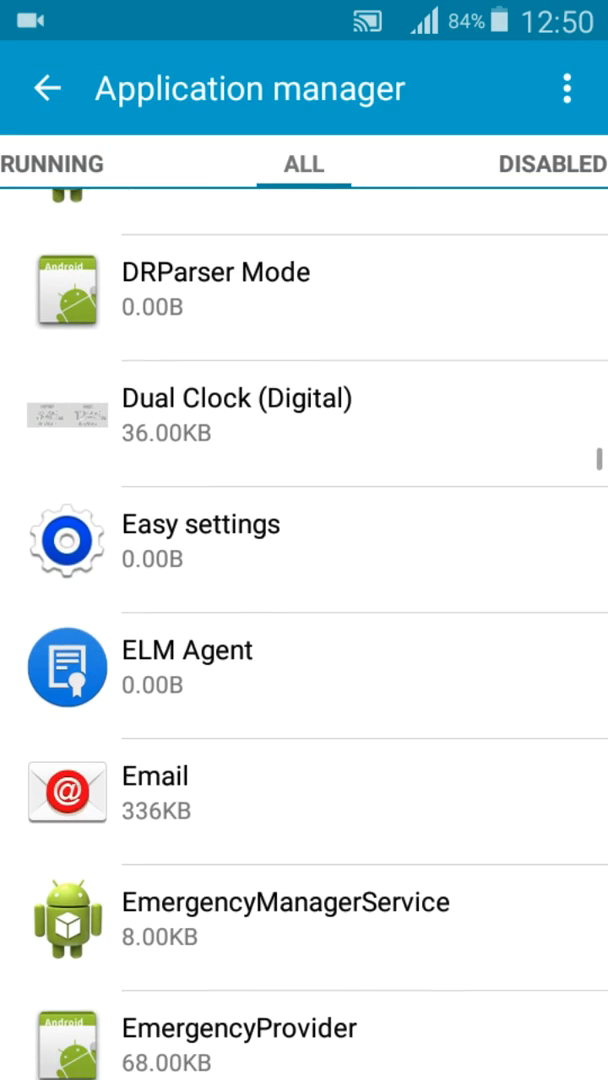
Reopen Settings and go into Application manager
scroll(down, 3)
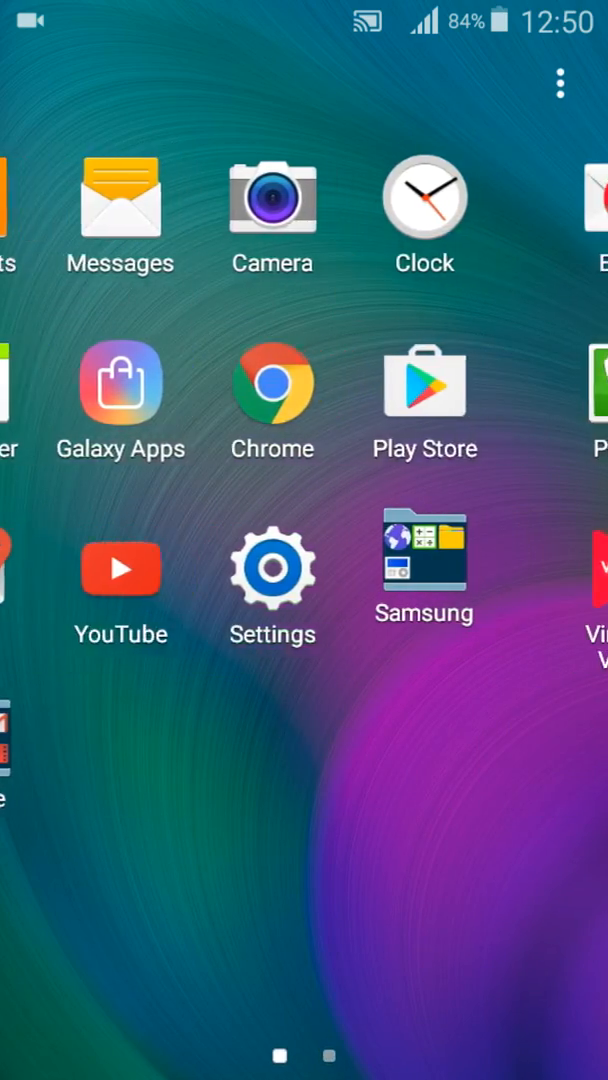
click(271, 568)
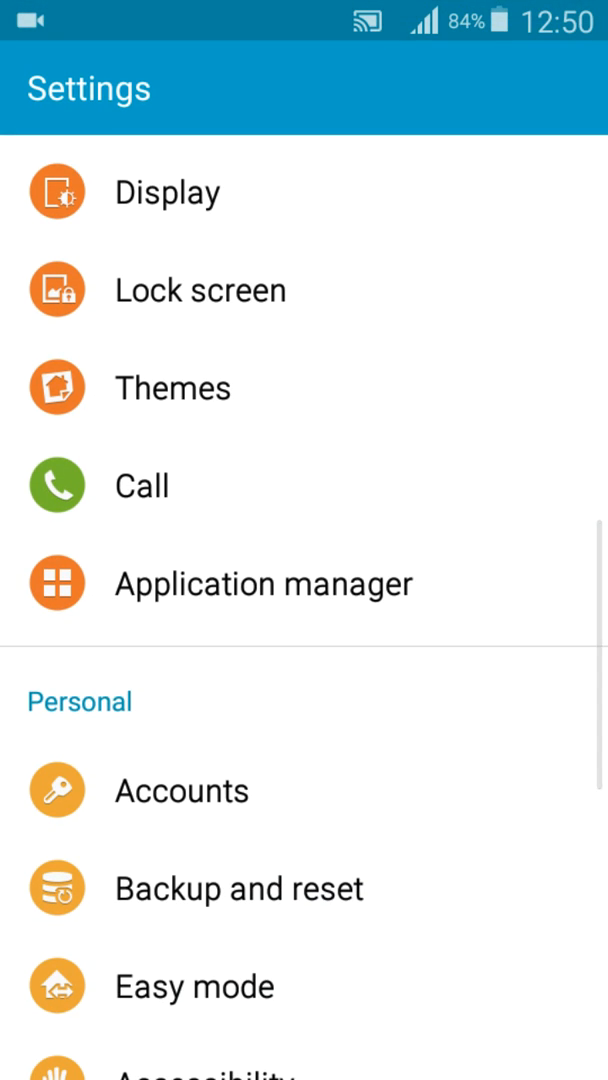
click(263, 583)
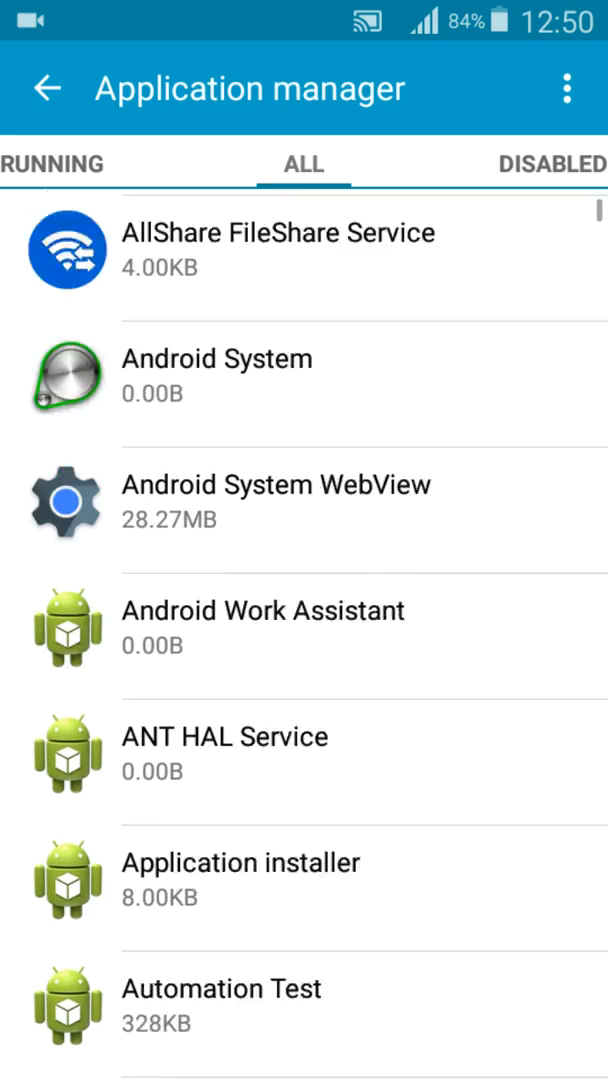
Scroll the app list, back out of Gmail's details, and open Galaxy Apps
scroll(down, 3)
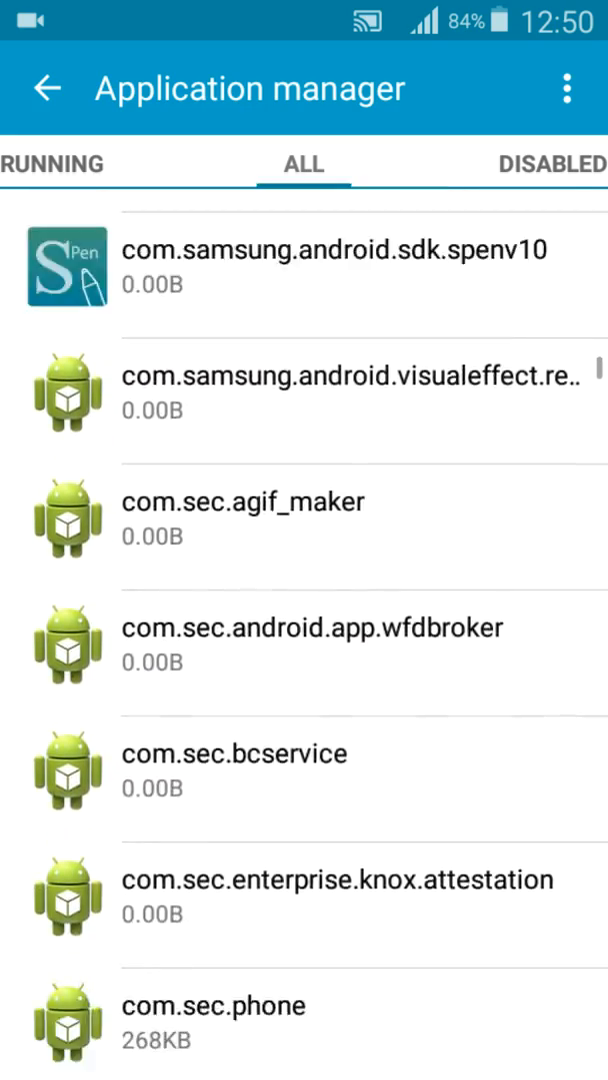
scroll(down, 3)
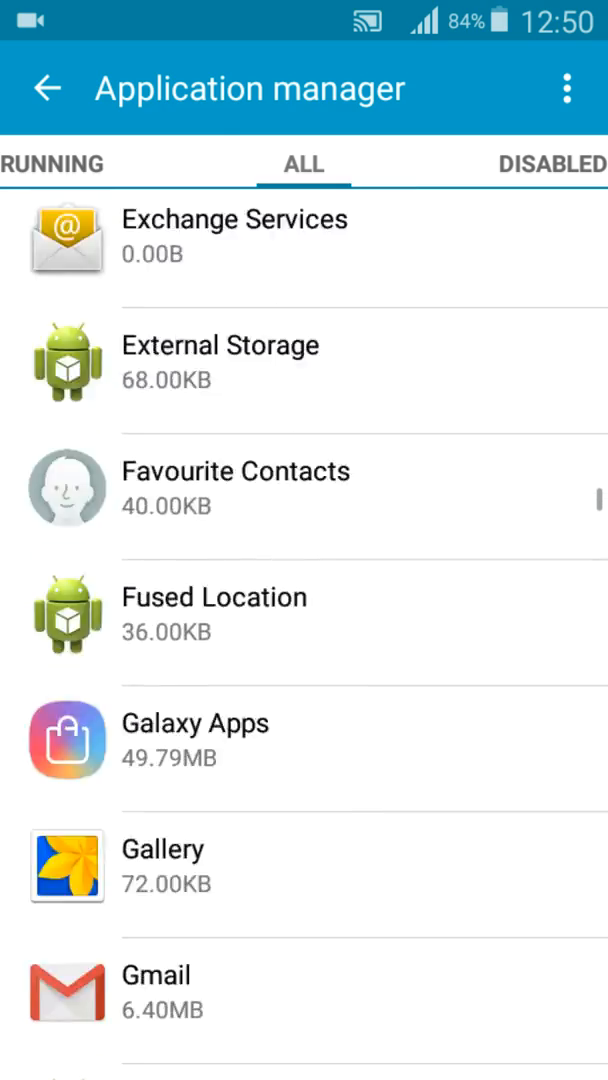
scroll(down, 3)
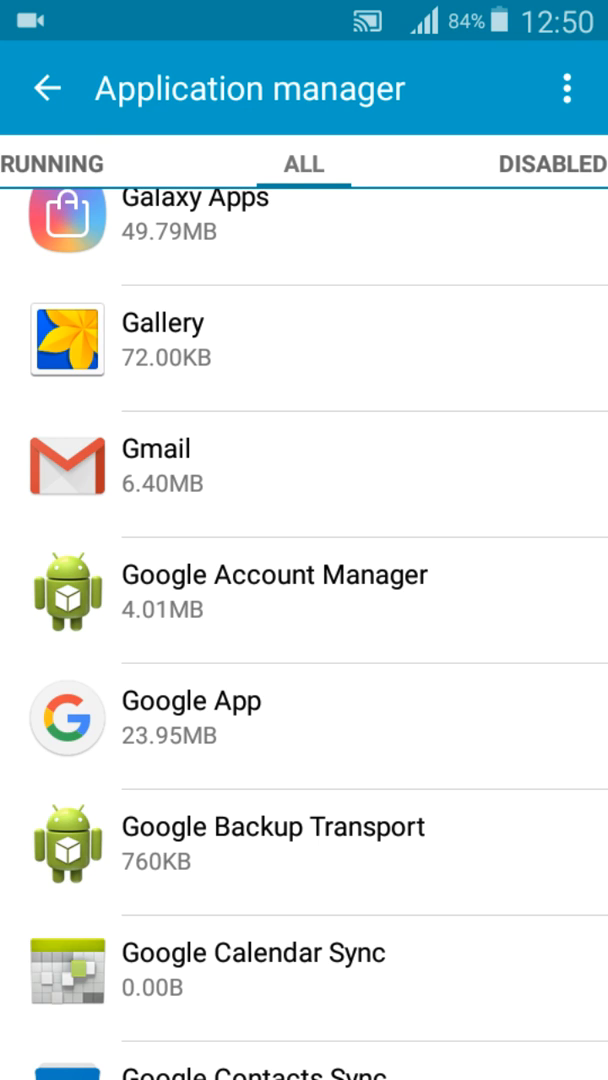
scroll(down, 3)
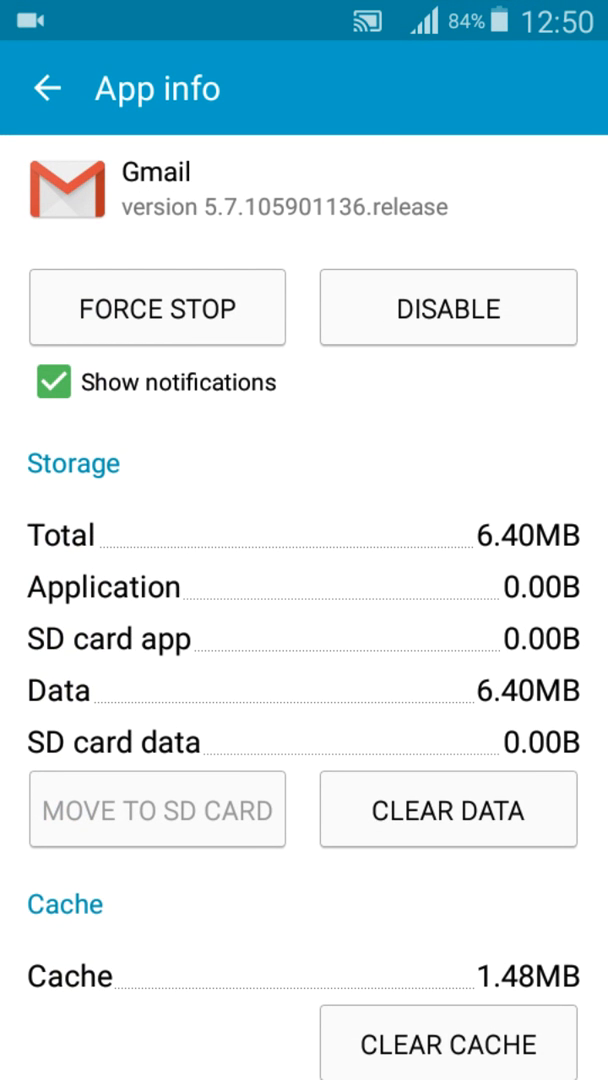
click(45, 88)
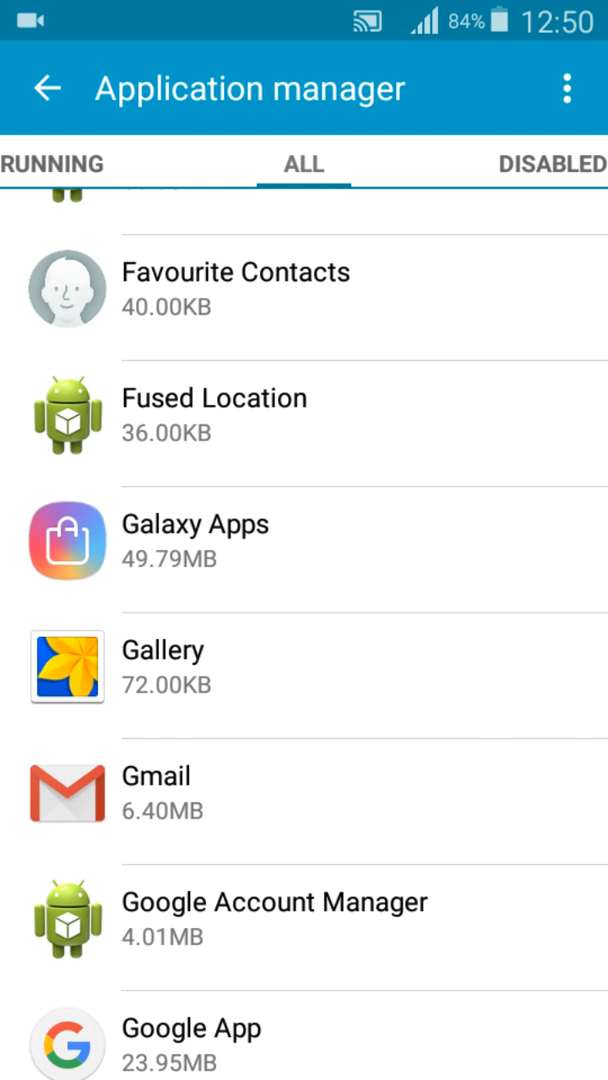
click(195, 524)
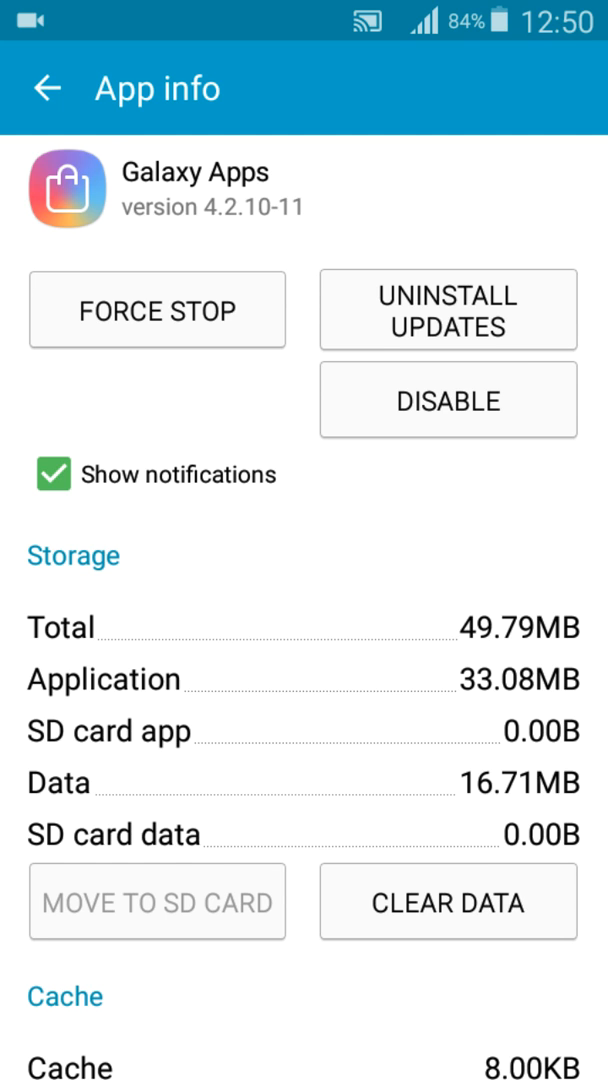
Clear Galaxy Apps' stored data and confirm the deletion with OK
scroll(down, 3)
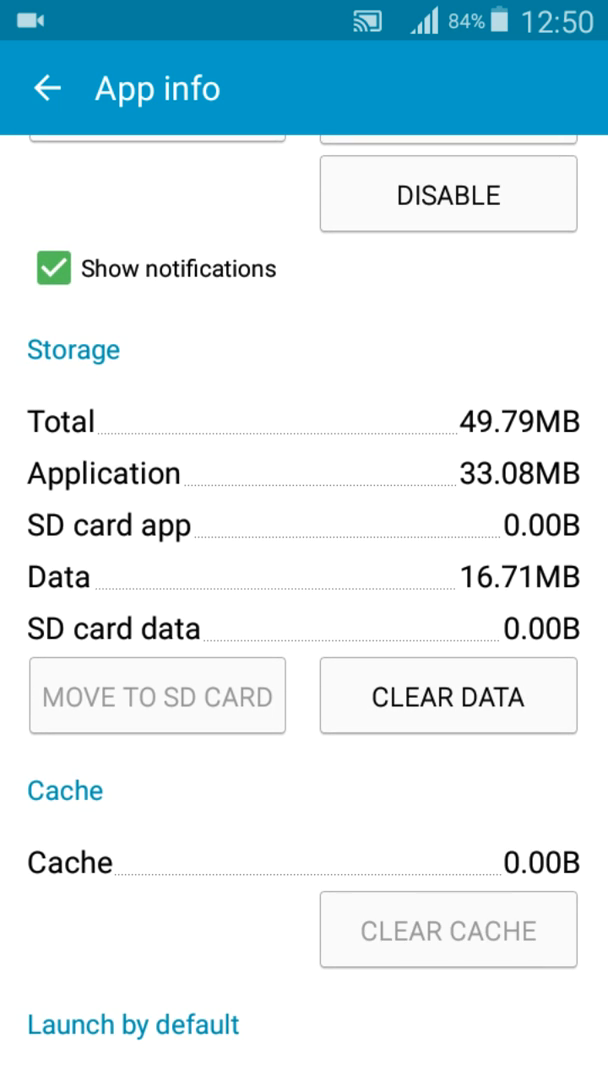
click(447, 696)
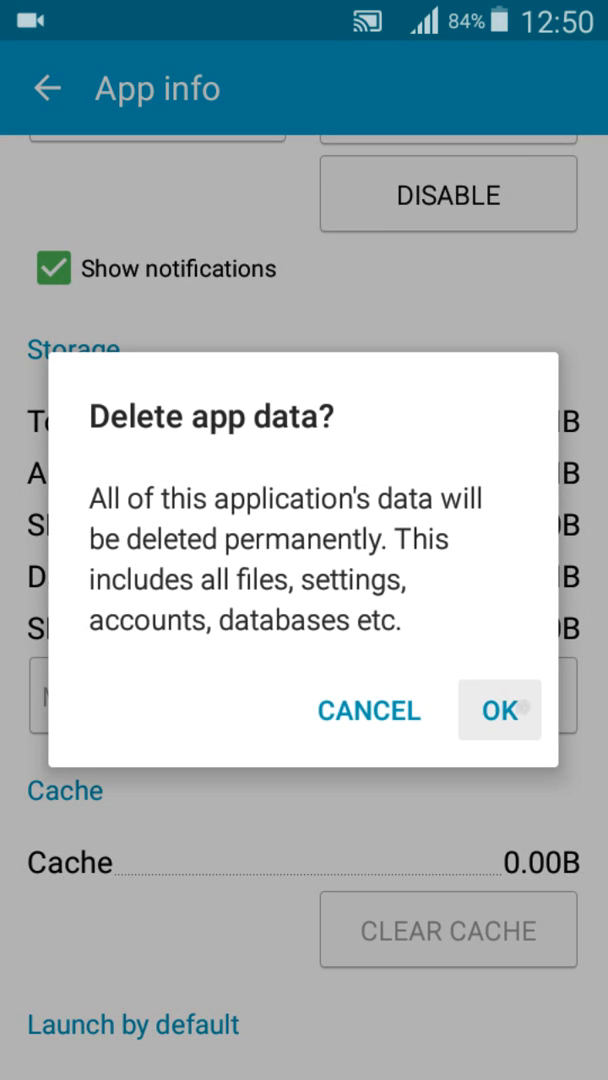
click(368, 710)
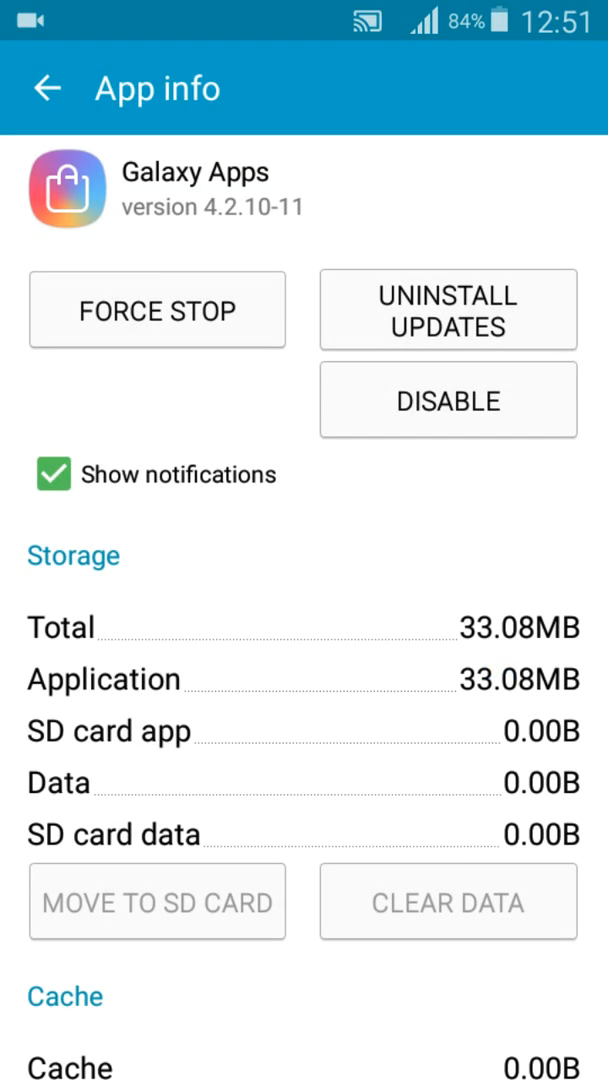
Uninstall Galaxy Apps' updates, disable it, and go back to Settings
click(447, 310)
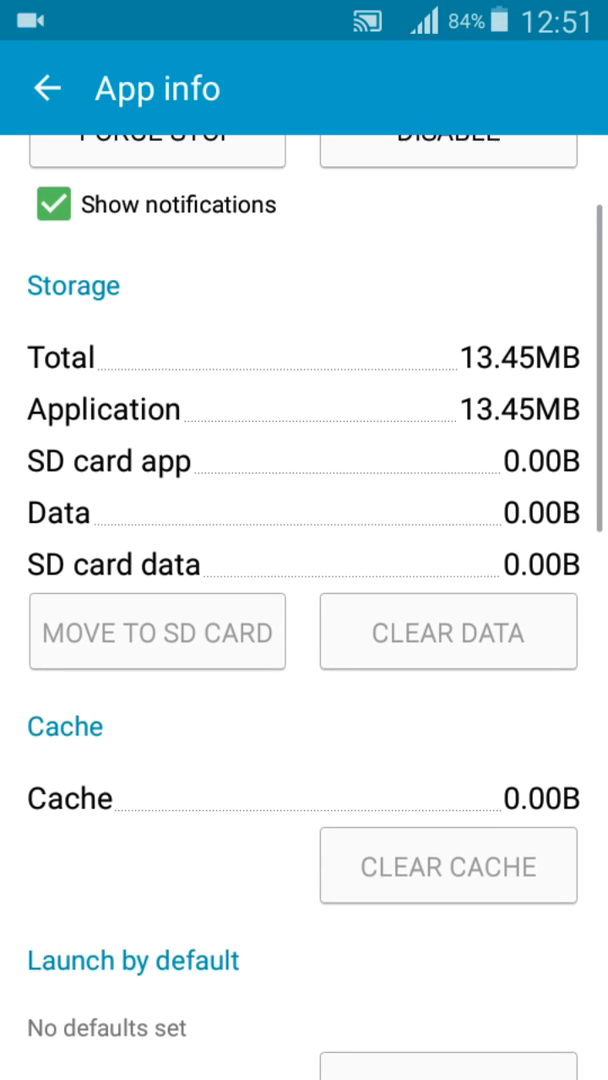
scroll(down, 3)
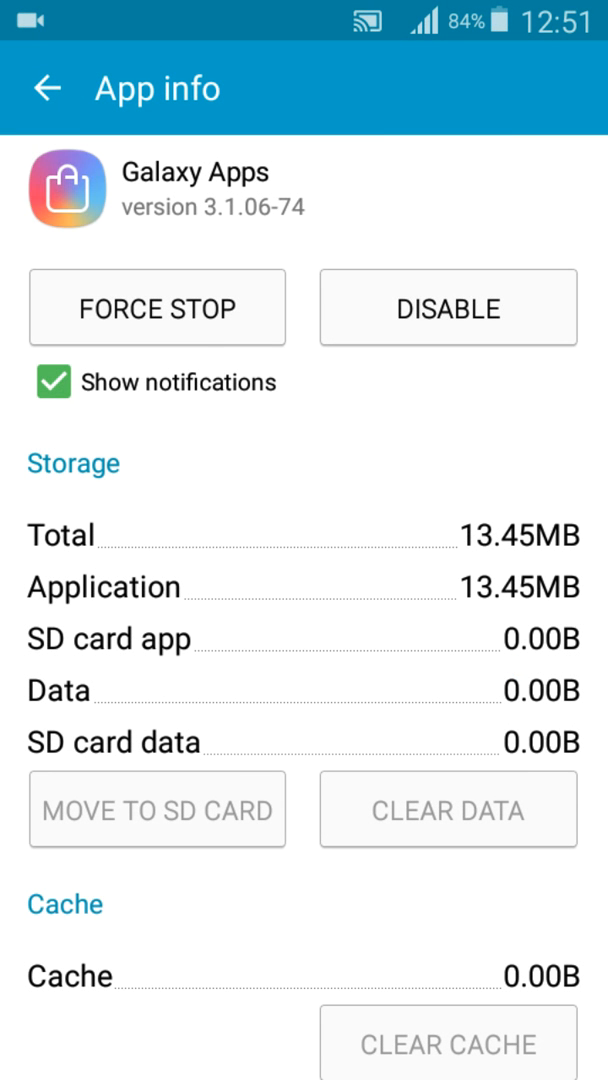
click(447, 308)
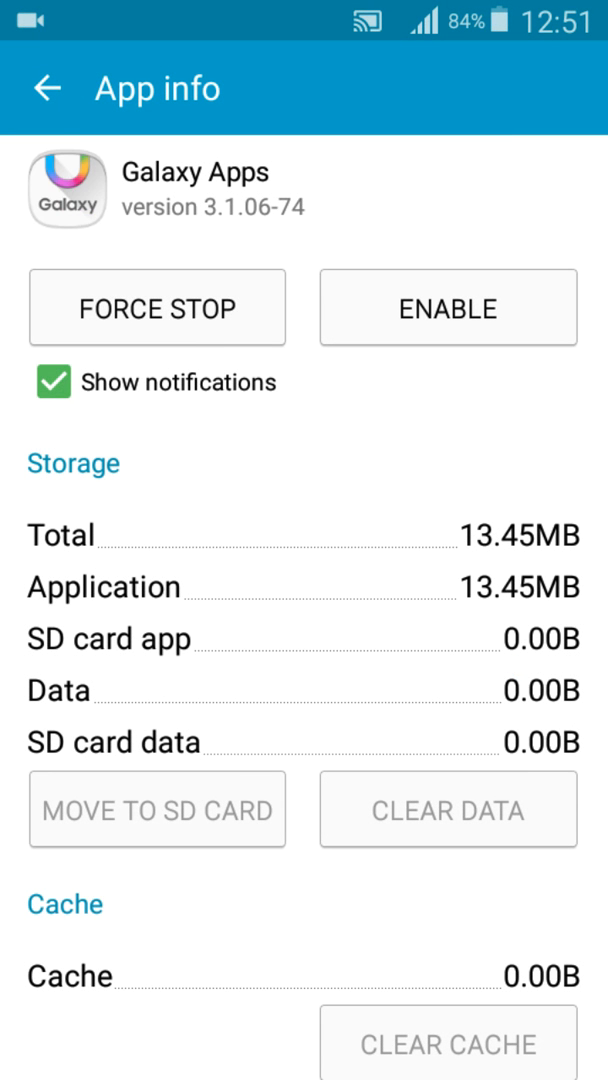
click(46, 88)
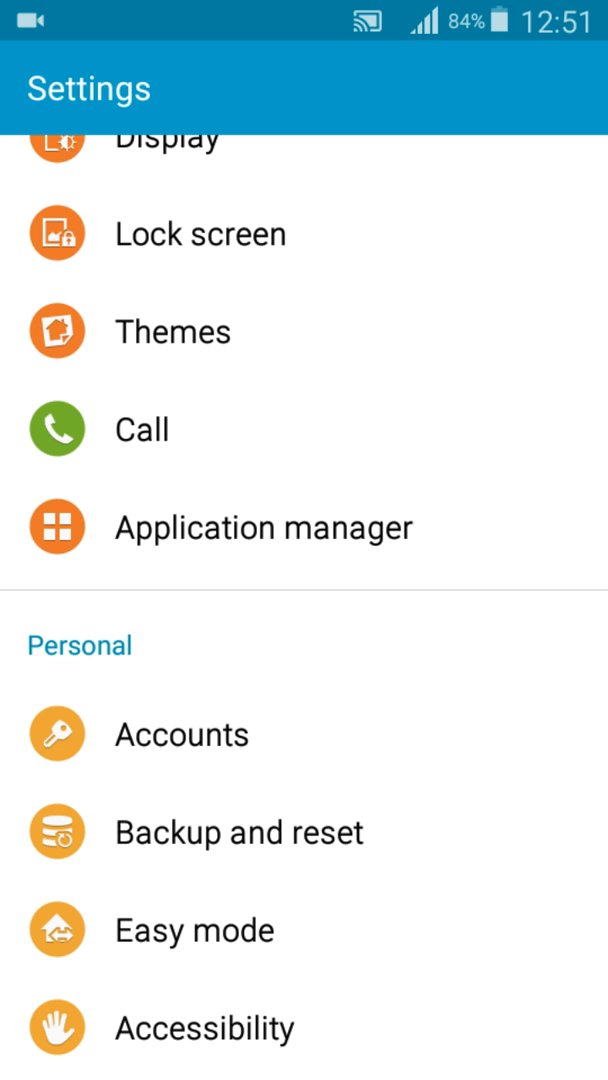
From Application manager's disabled apps, press ENABLE for Drive, then Galaxy Apps
scroll(down, 3)
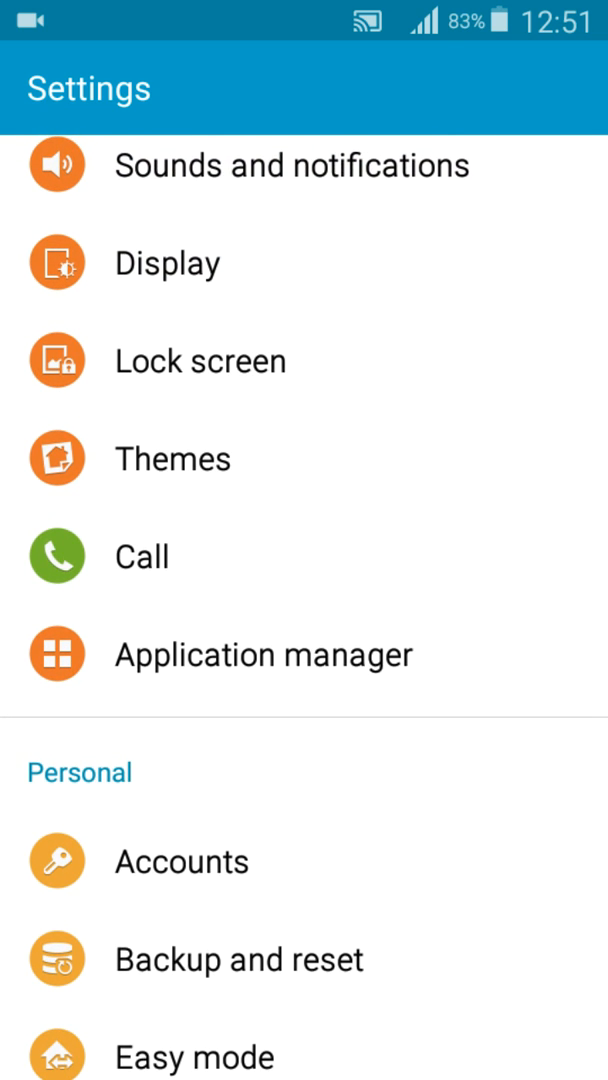
click(263, 654)
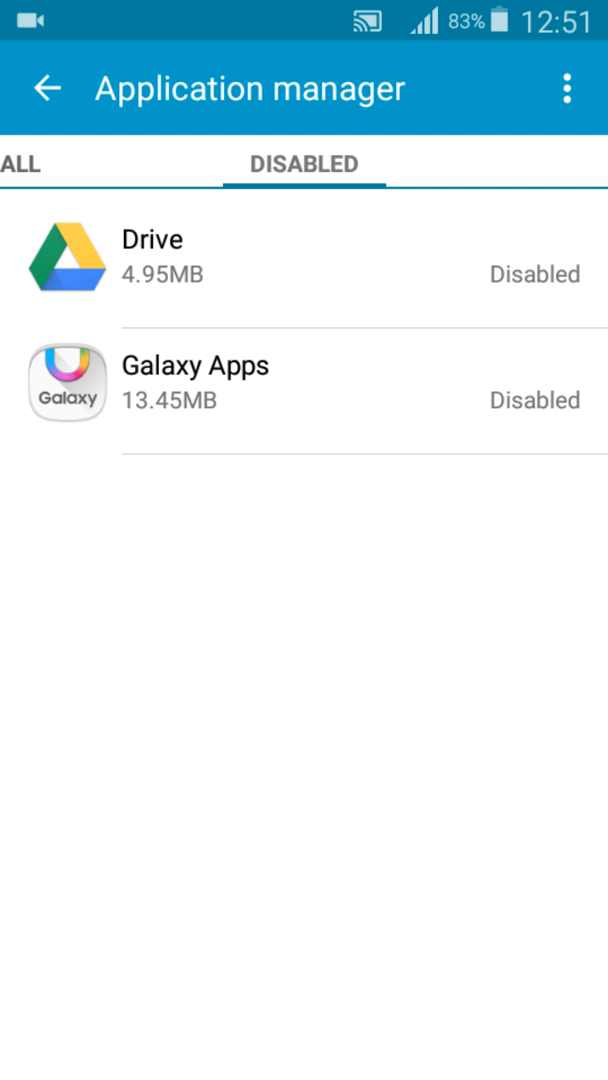
click(150, 263)
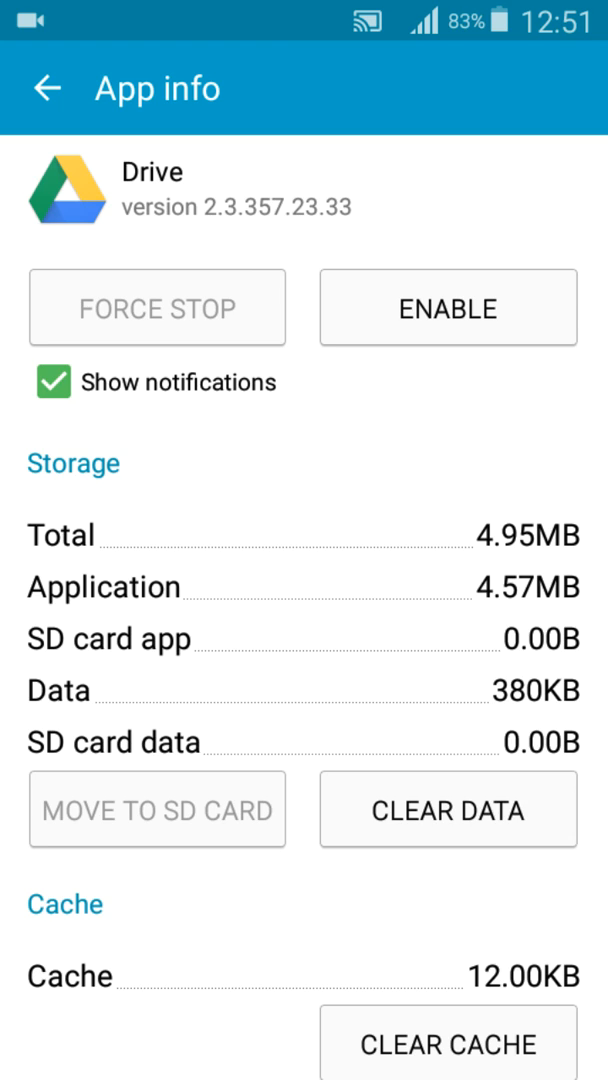
click(447, 307)
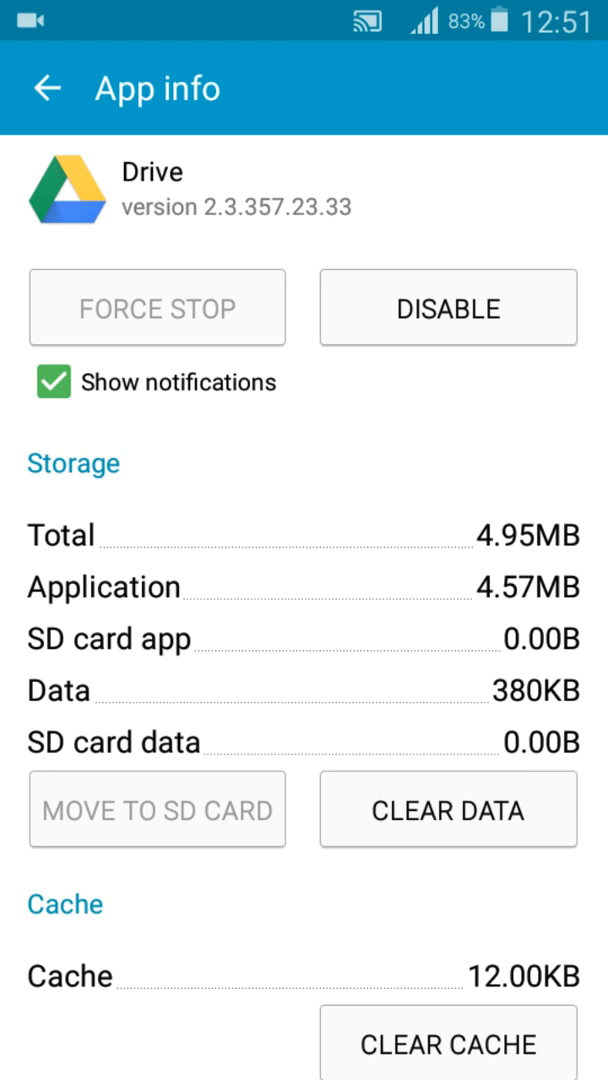
click(46, 88)
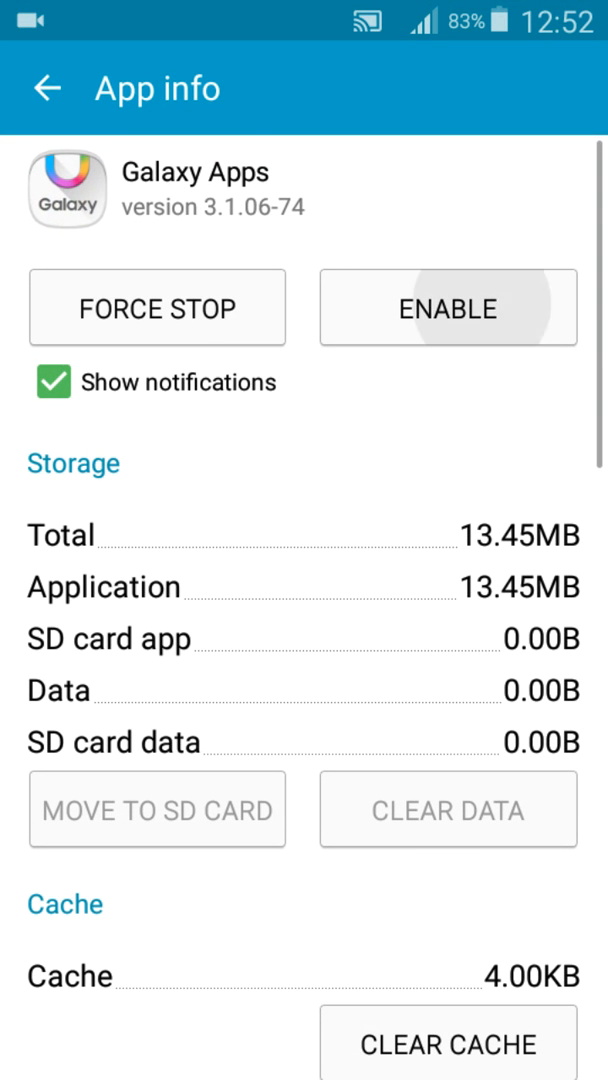
click(447, 307)
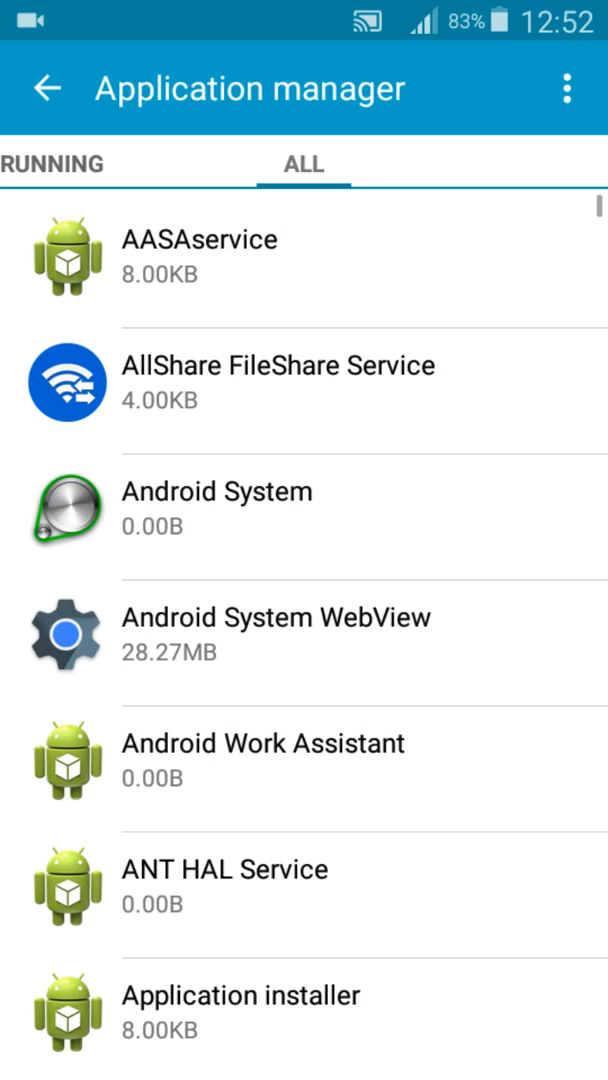
Return to the home screen and swipe to the page with Drive and Galaxy Apps
click(567, 88)
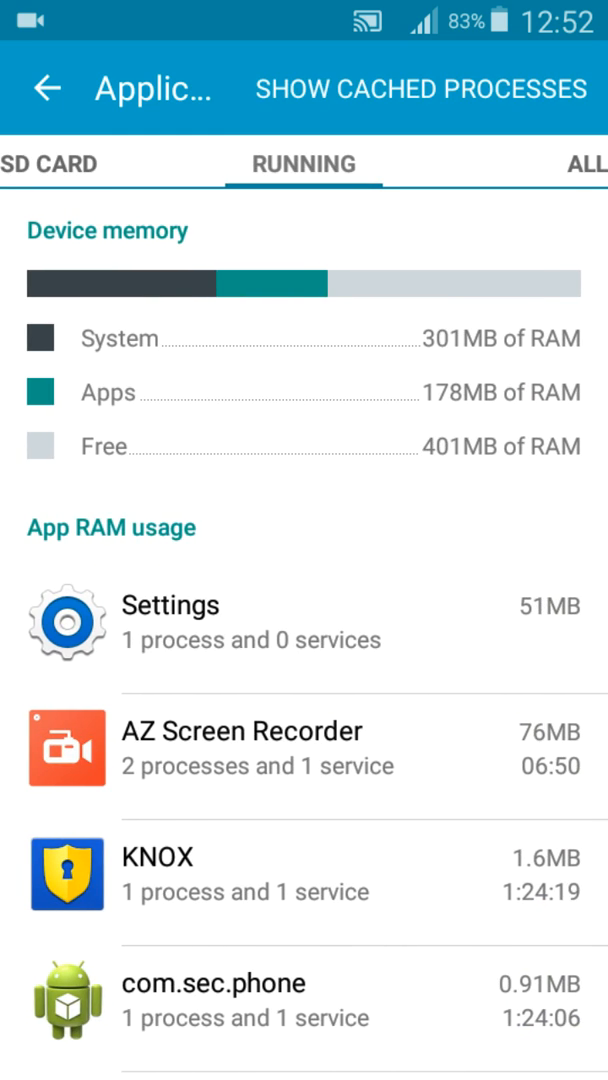
scroll(down, 3)
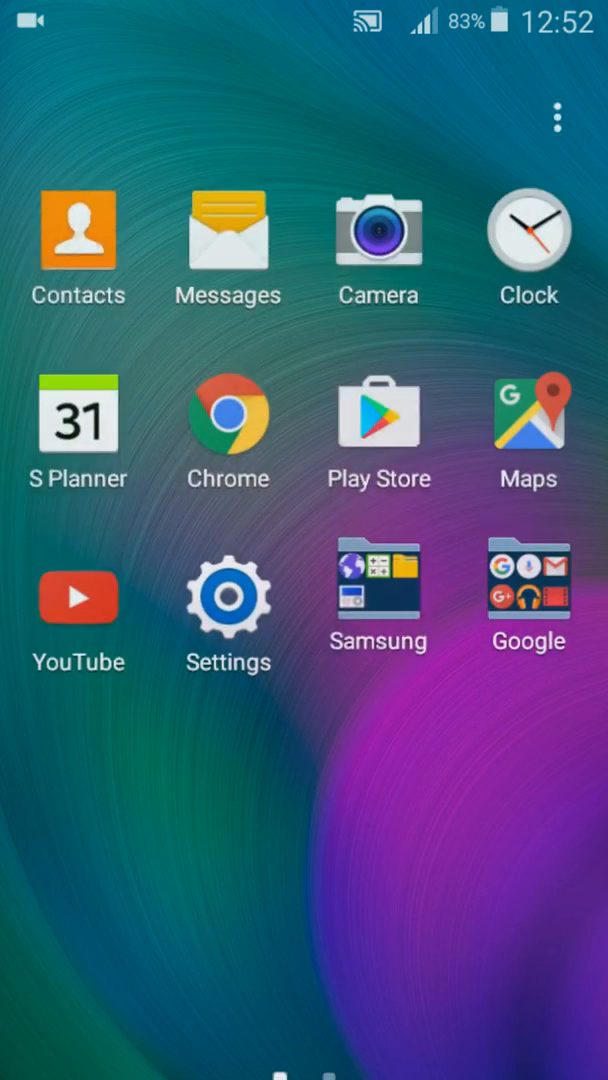
scroll(left, 3)
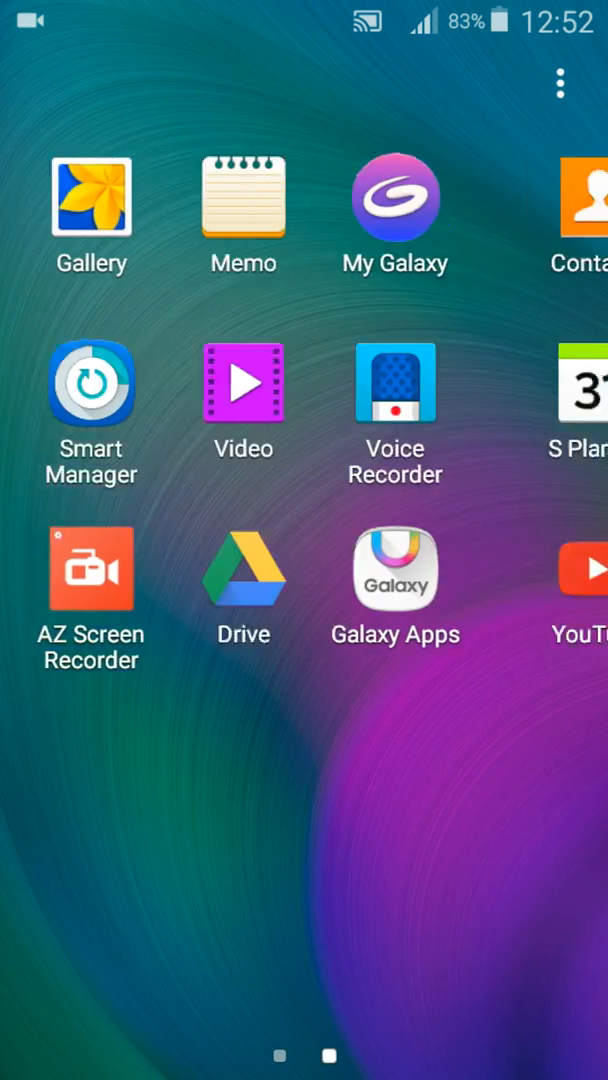